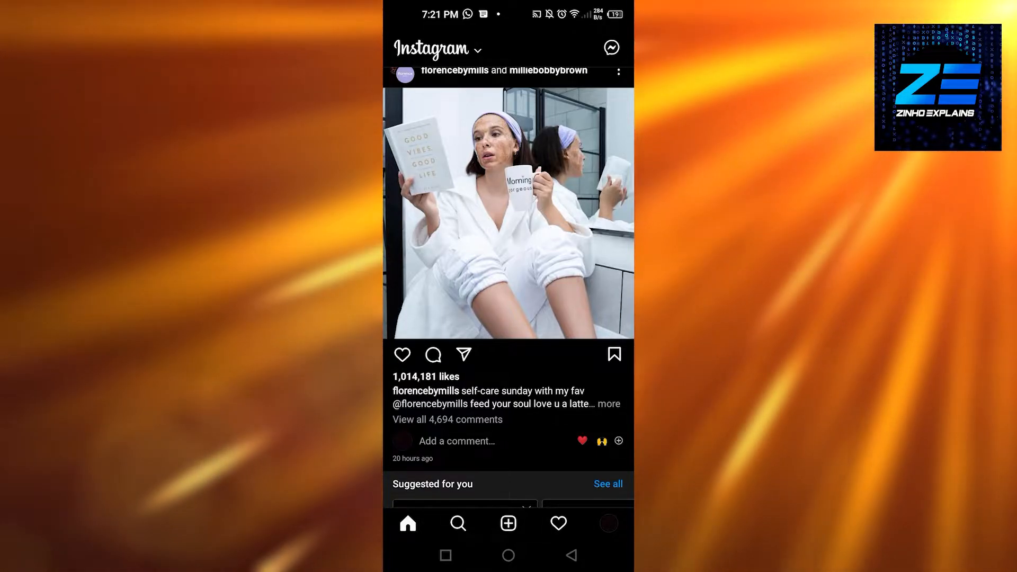
Scroll down through the home feed, then go to the account's own profile page
scroll("down", 3)
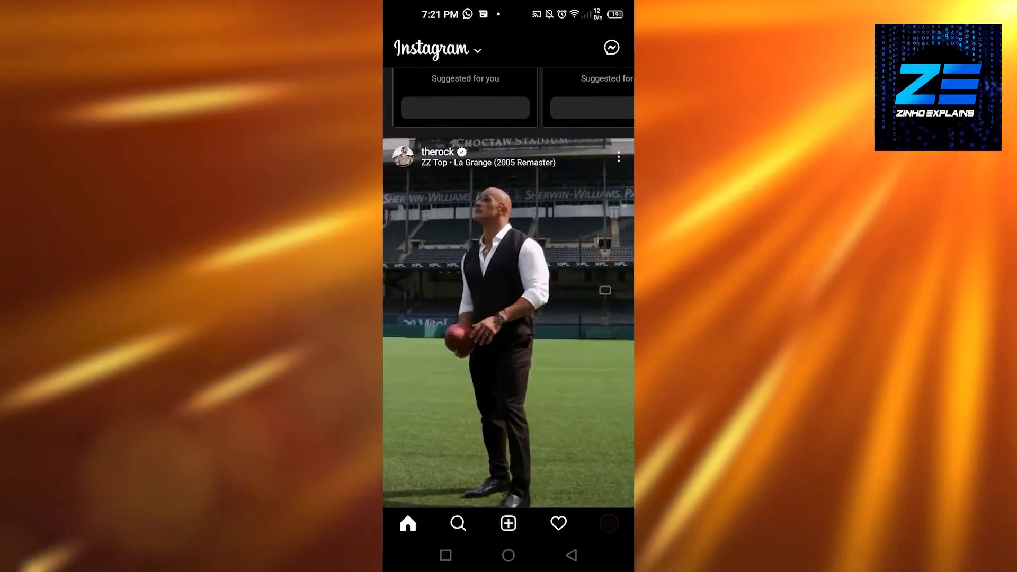
scroll("down", 3)
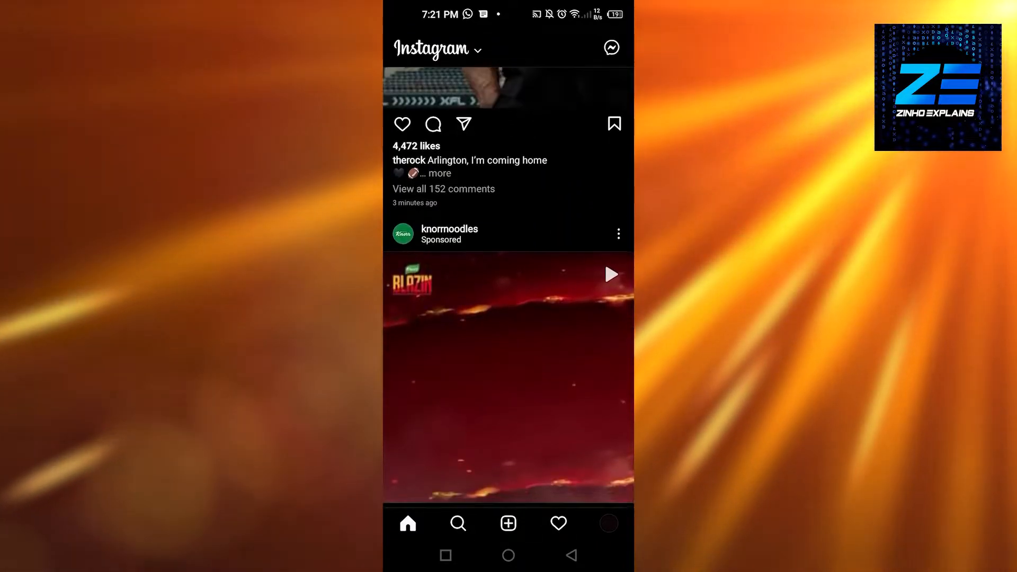
scroll("down", 3)
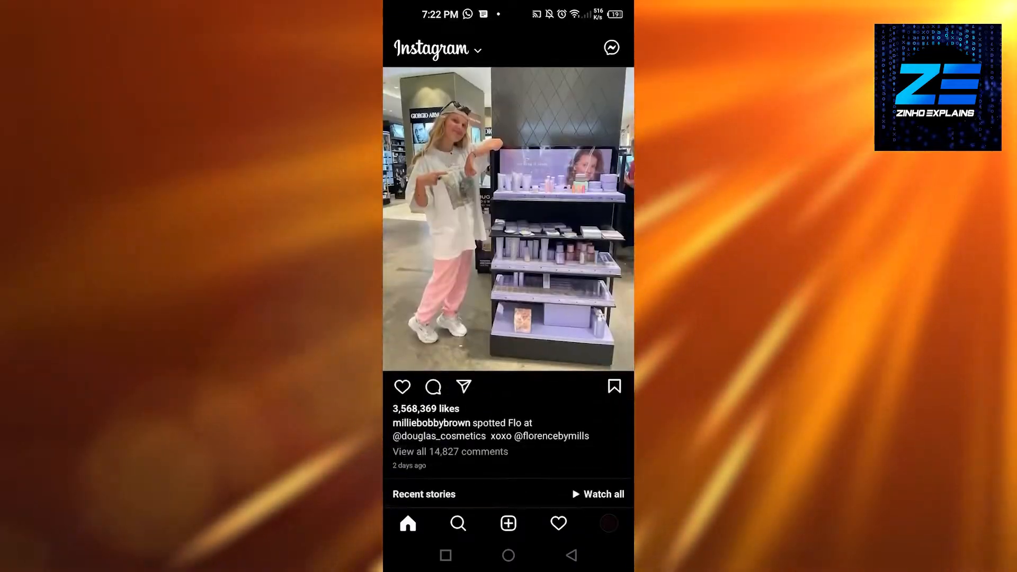
scroll("down", 3)
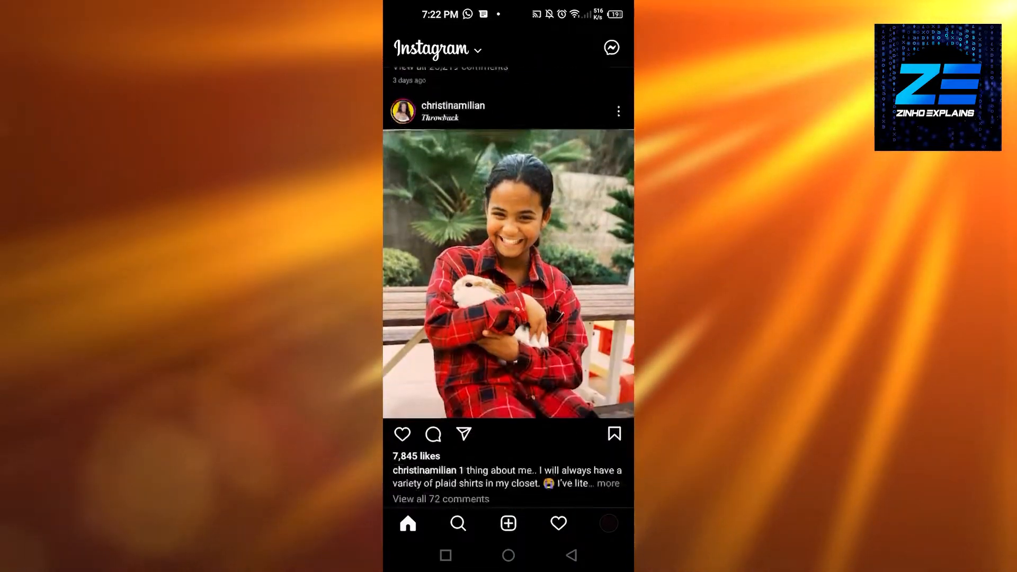
scroll("down", 3)
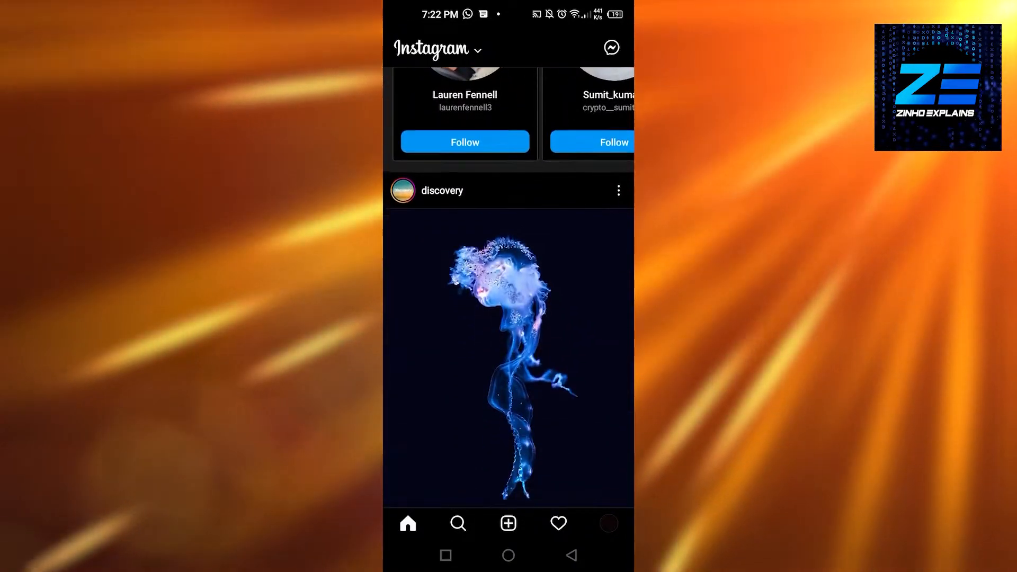
scroll("down", 3)
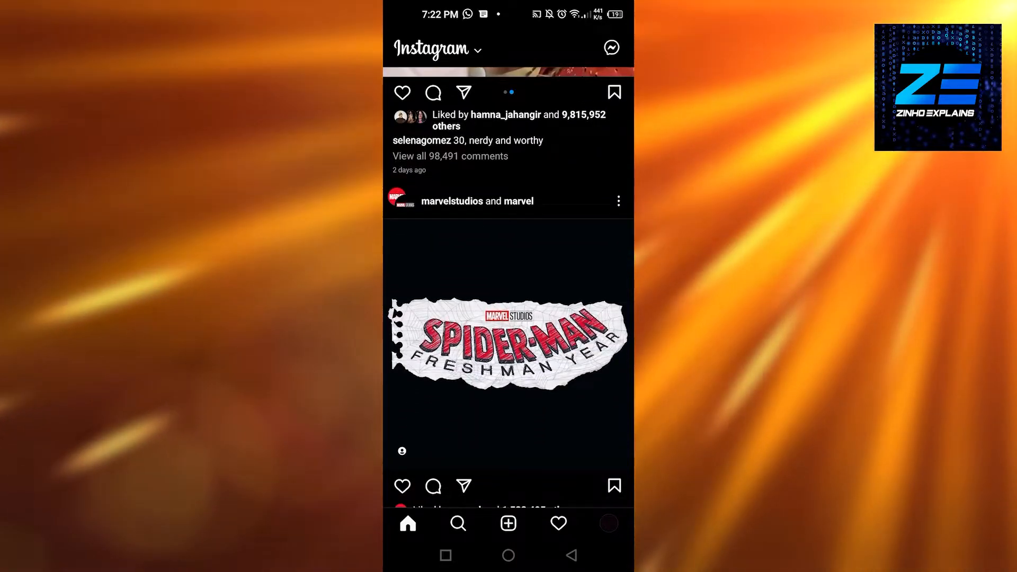
left_click(608, 523)
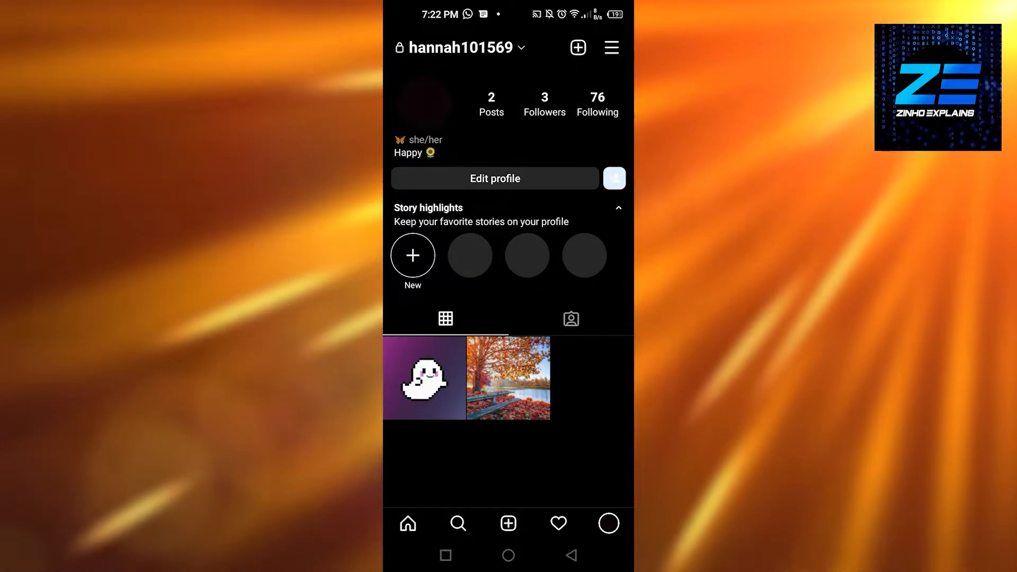
From the profile menu reach Settings > Account and begin 'Switch to professional account'
left_click(610, 48)
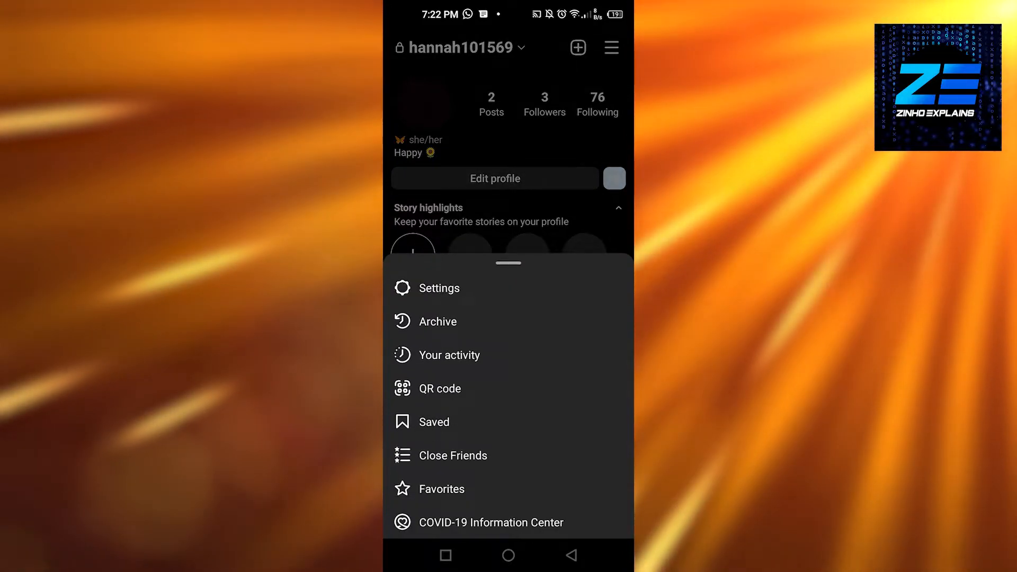
left_click(438, 288)
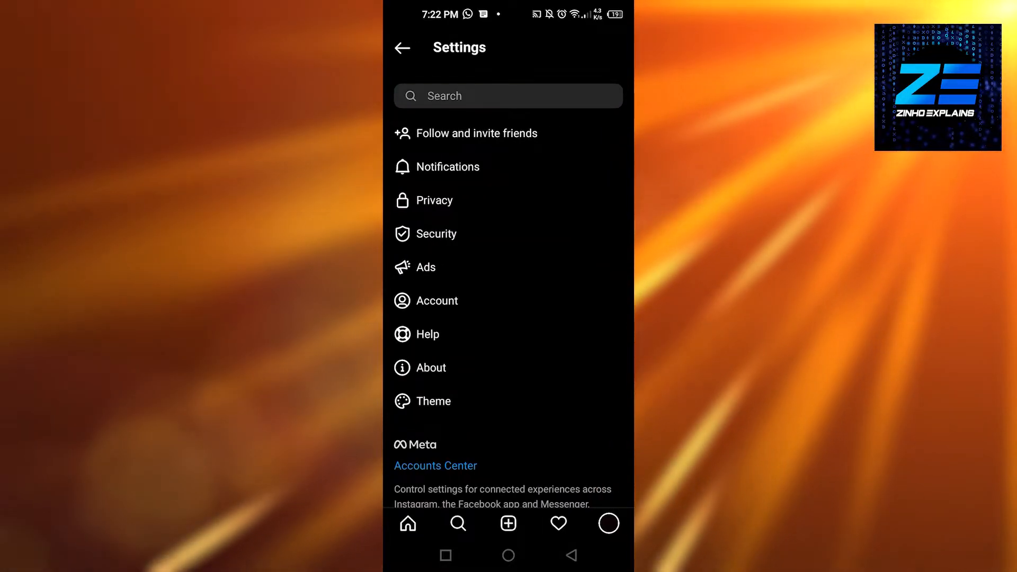
left_click(437, 301)
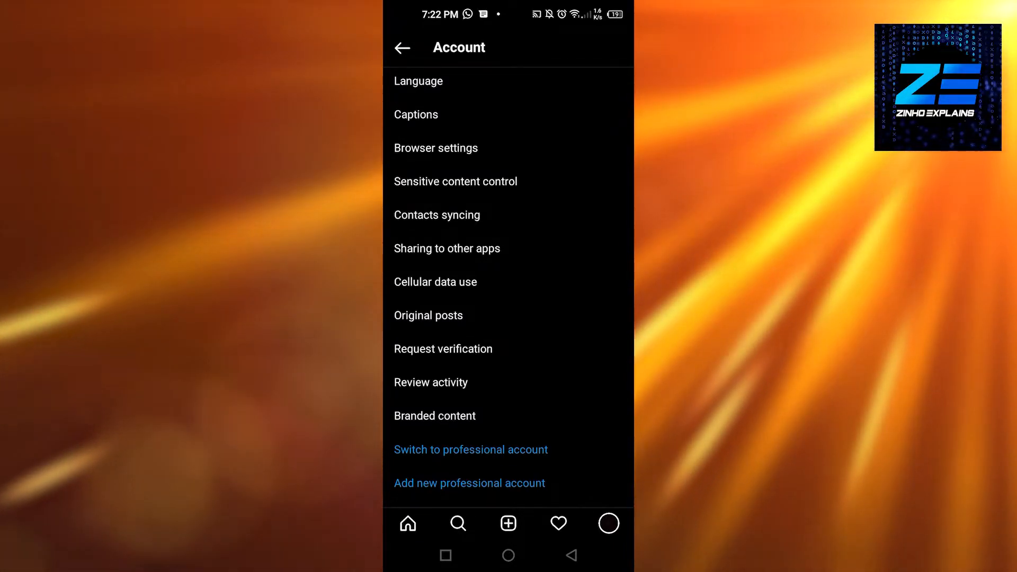
left_click(471, 450)
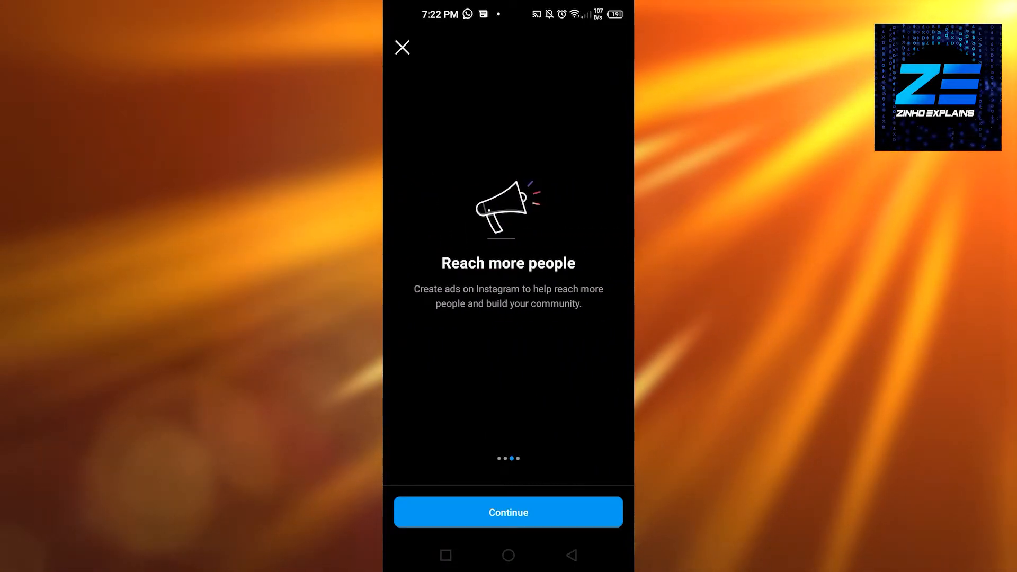
Continue past the intro and pick Entrepreneur from the category list for the professional account
left_click(509, 512)
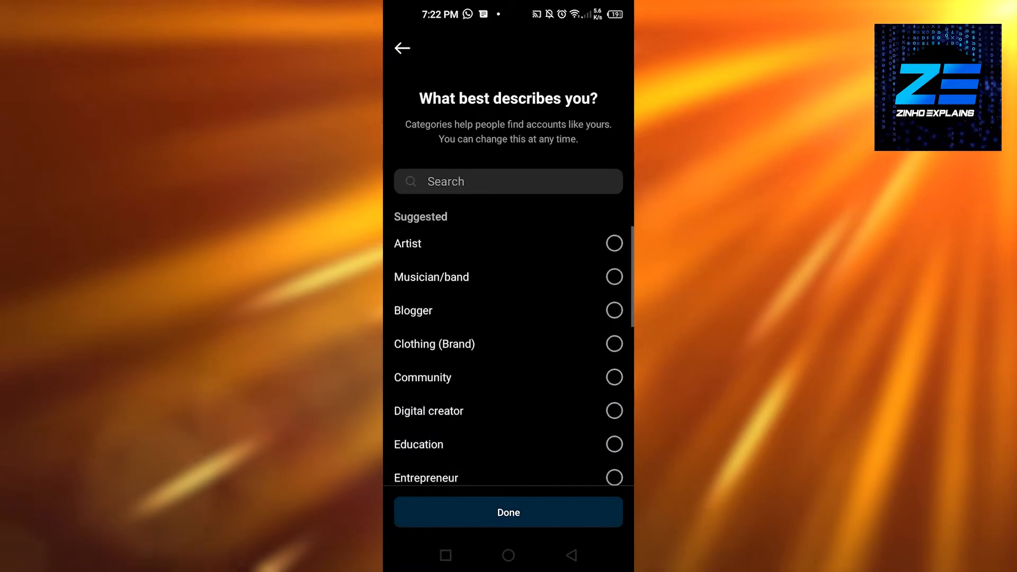
scroll("down", 3)
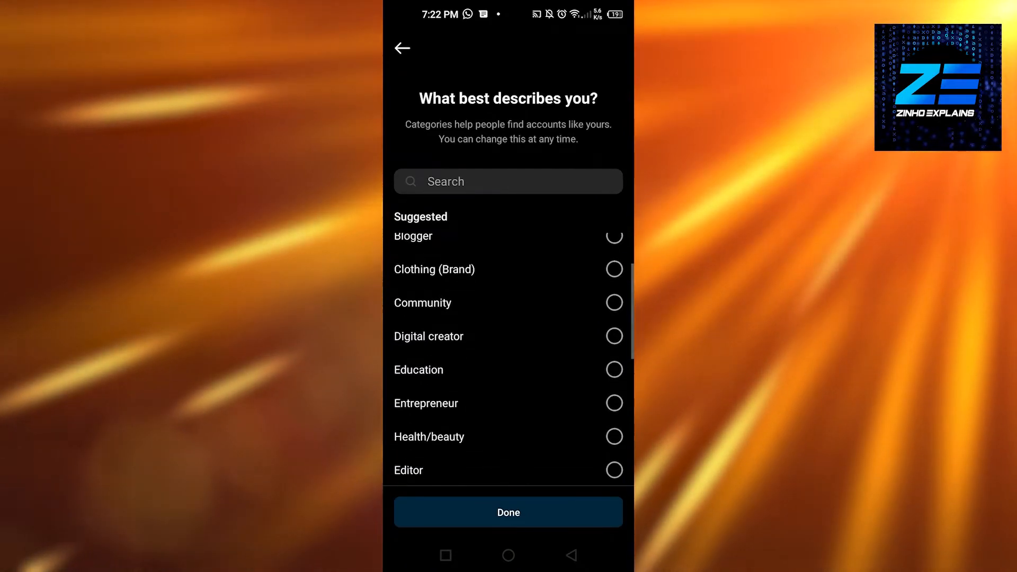
scroll("down", 3)
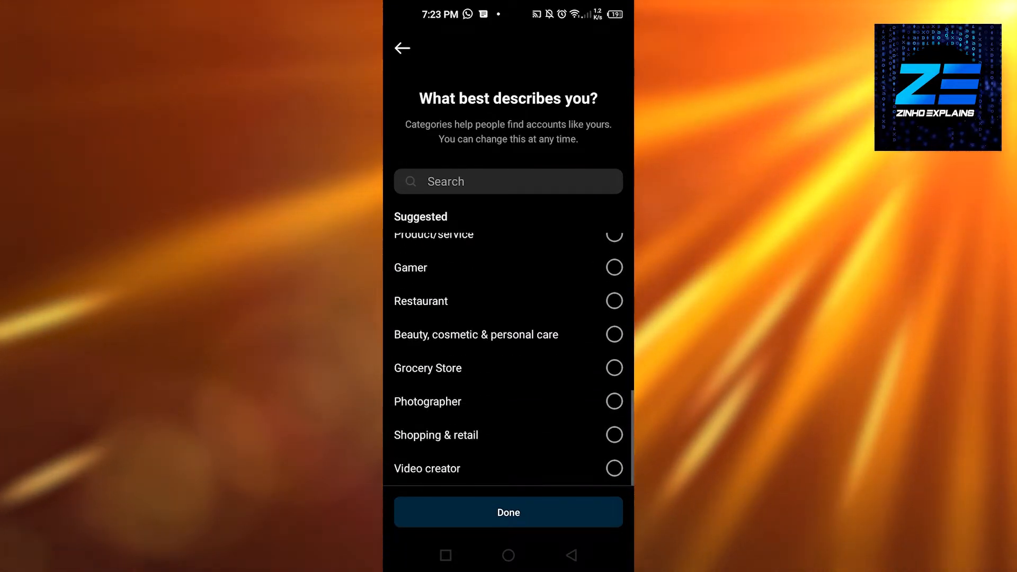
scroll("down", 3)
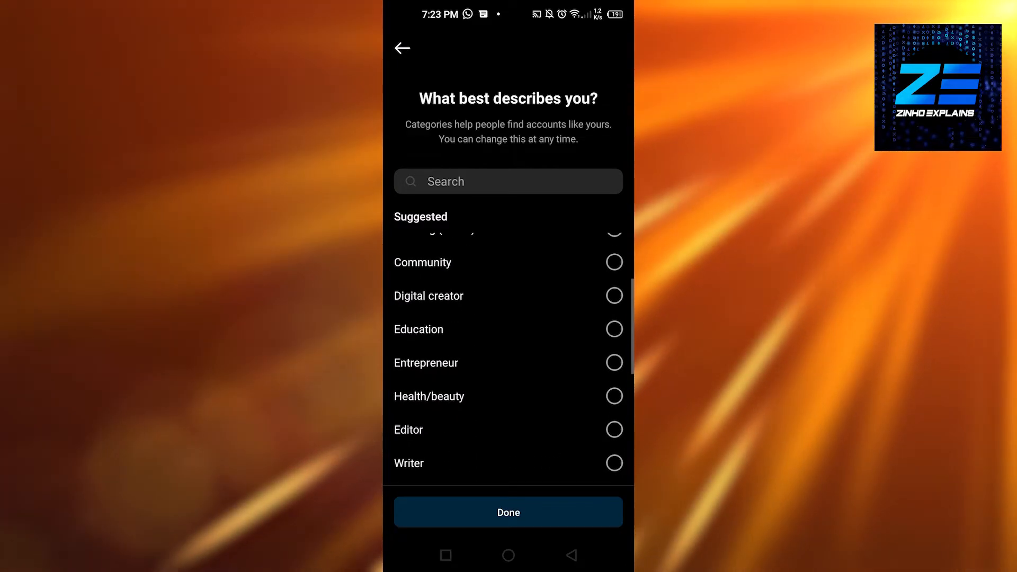
scroll("down", 3)
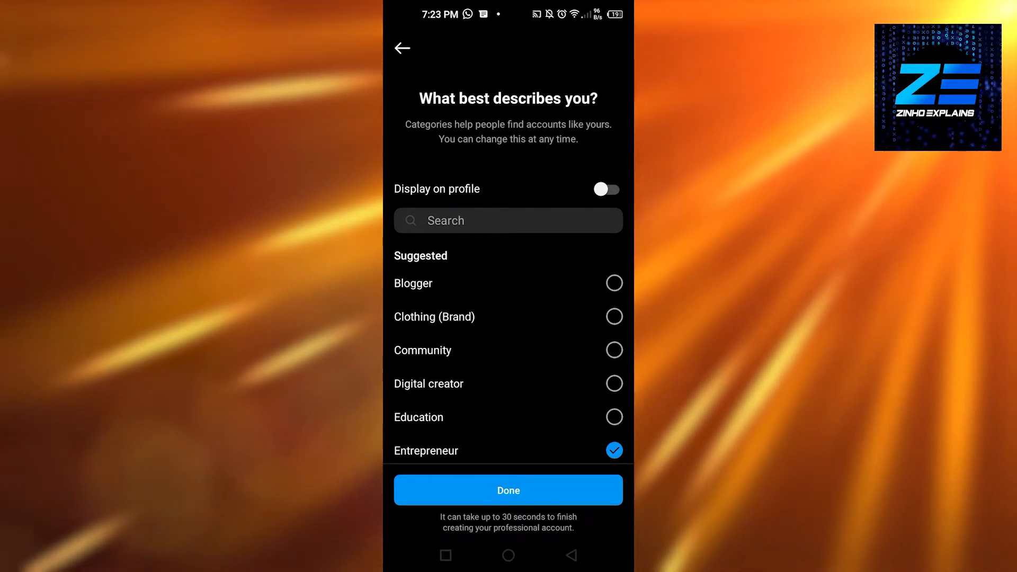
left_click(509, 489)
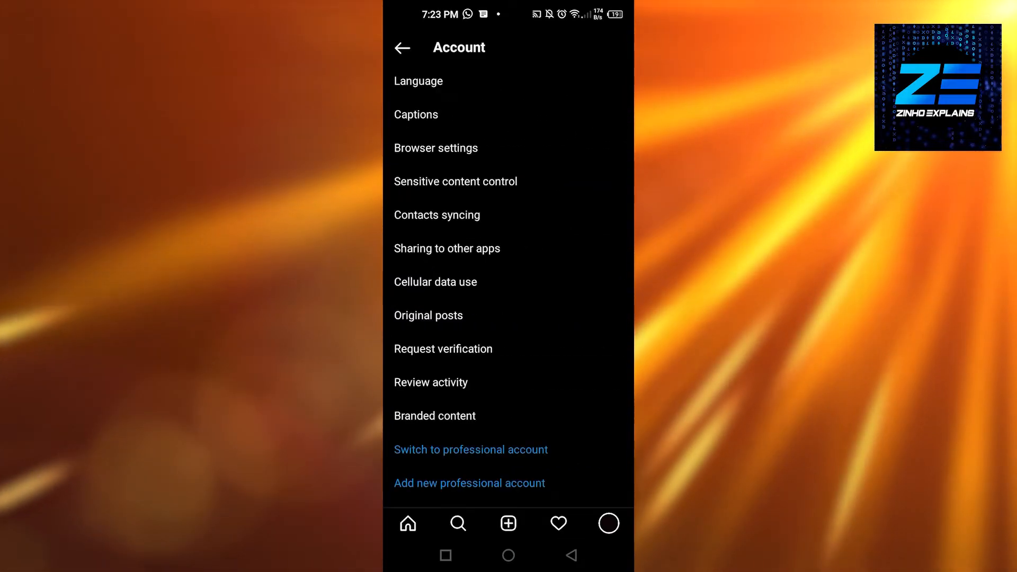
Leave Account settings and return to the home feed, scrolling through recent posts
left_click(401, 48)
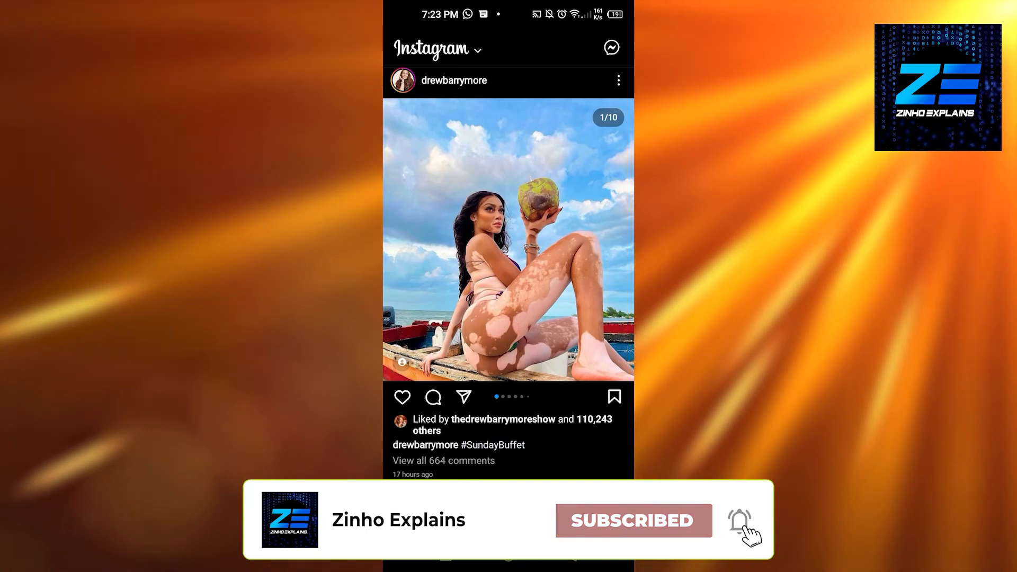
scroll("down", 3)
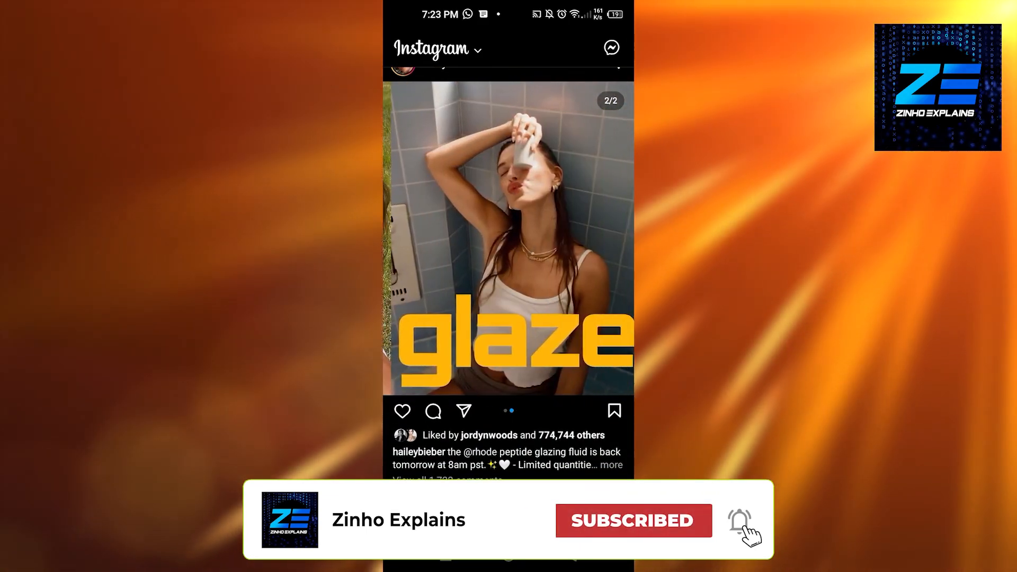